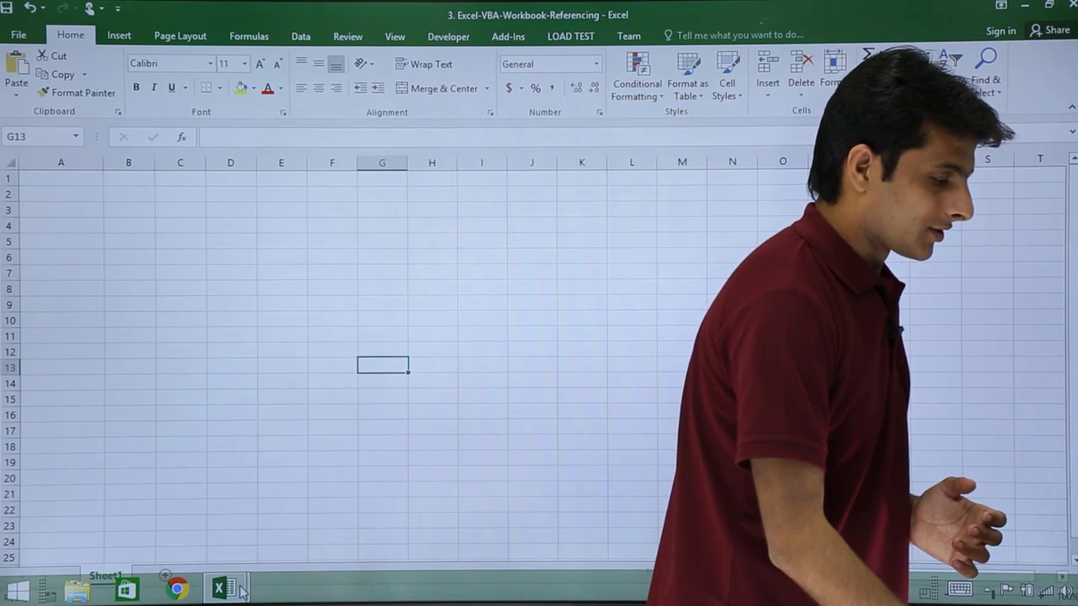
# - Step into the Workbook_Save_Close macro, pausing before the line that fills A1:A10 with 'Excel'
pyautogui.click(225, 587)
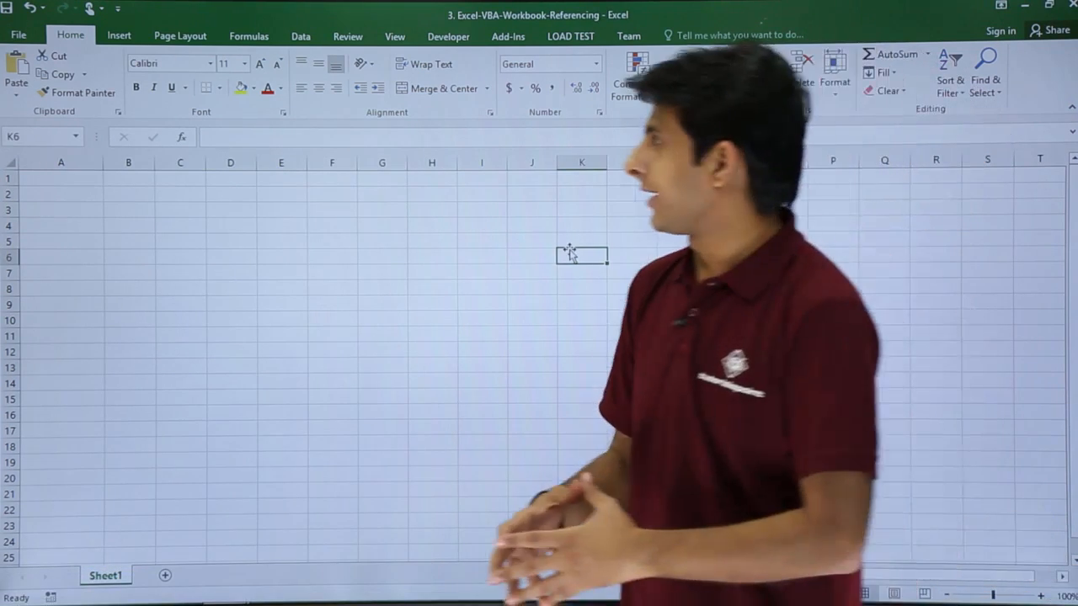
pyautogui.click(448, 35)
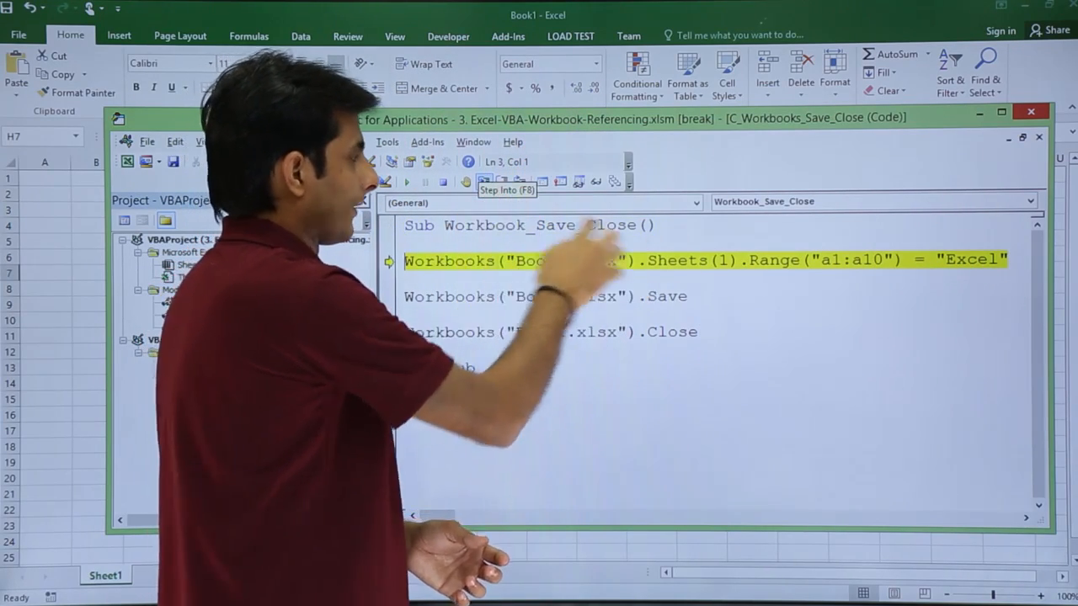
pyautogui.press('F8')
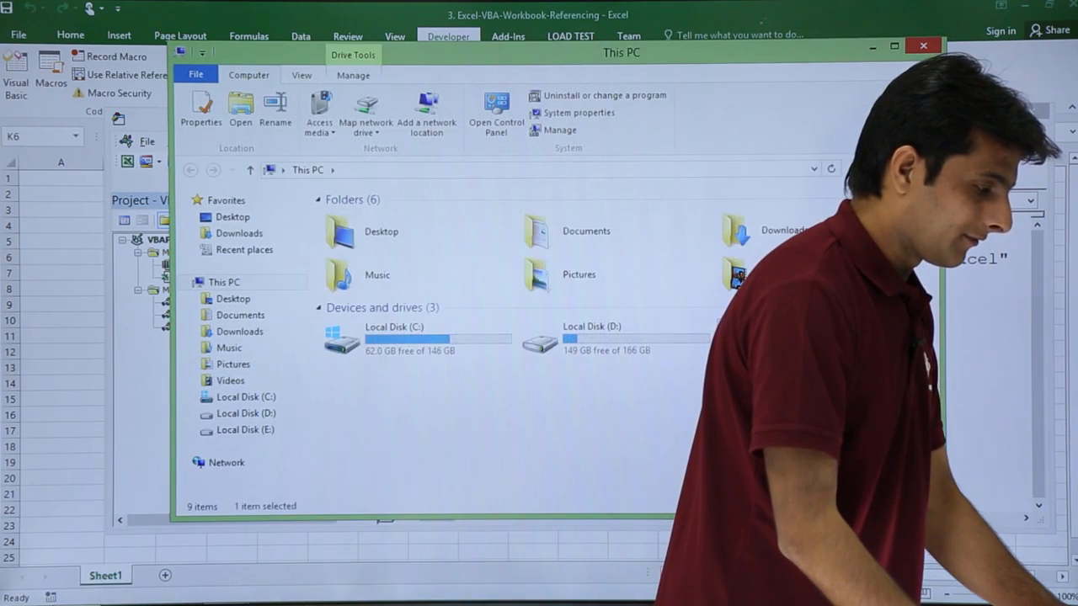
# - Open Local Disk (E:) to show Book1 and the other saved tutorial workbooks
pyautogui.doubleClick(245, 429)
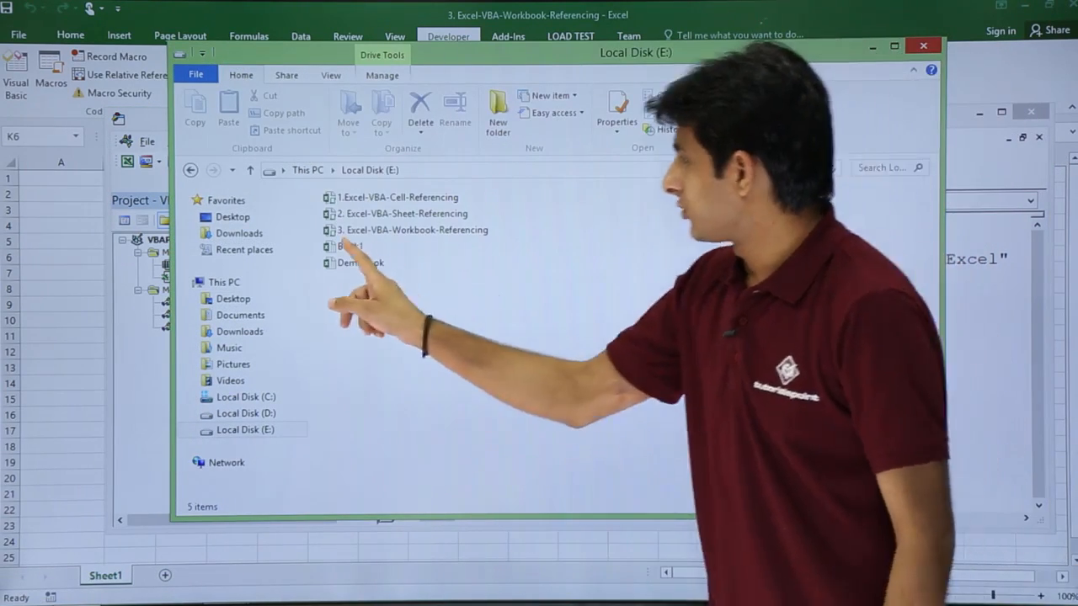